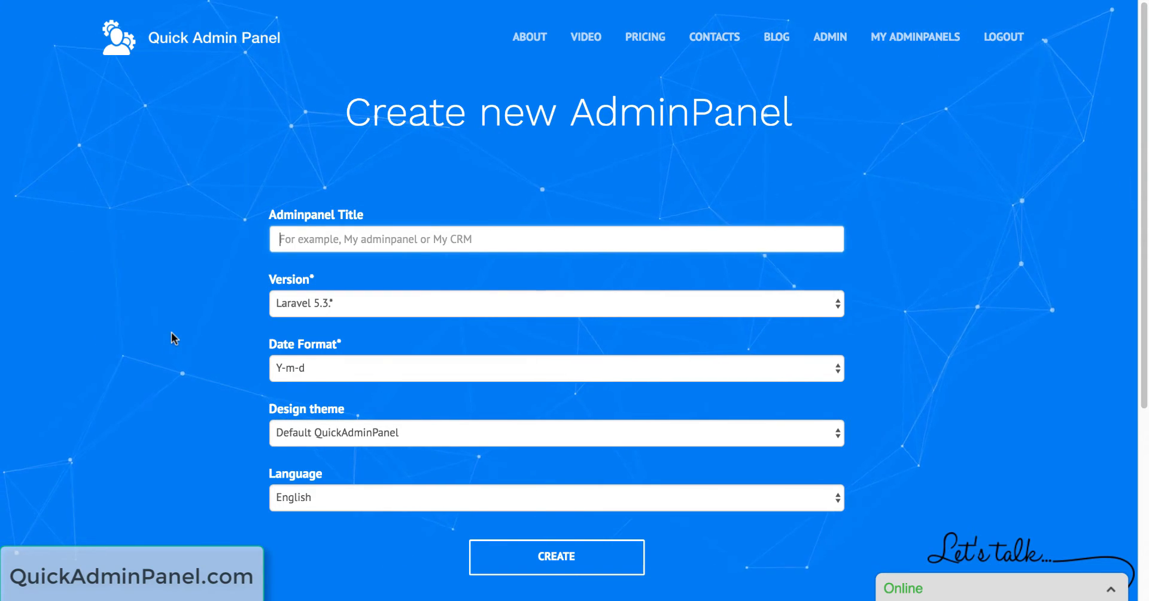
Step: Enter 'New design' as the Adminpanel Title for the new panel
type("New")
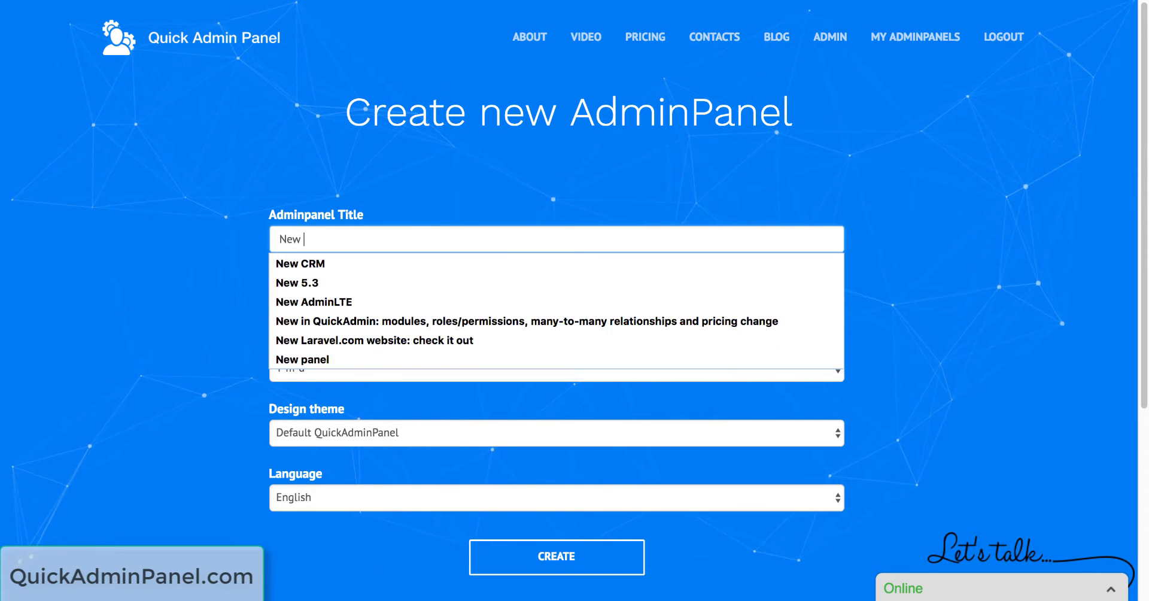
type("design")
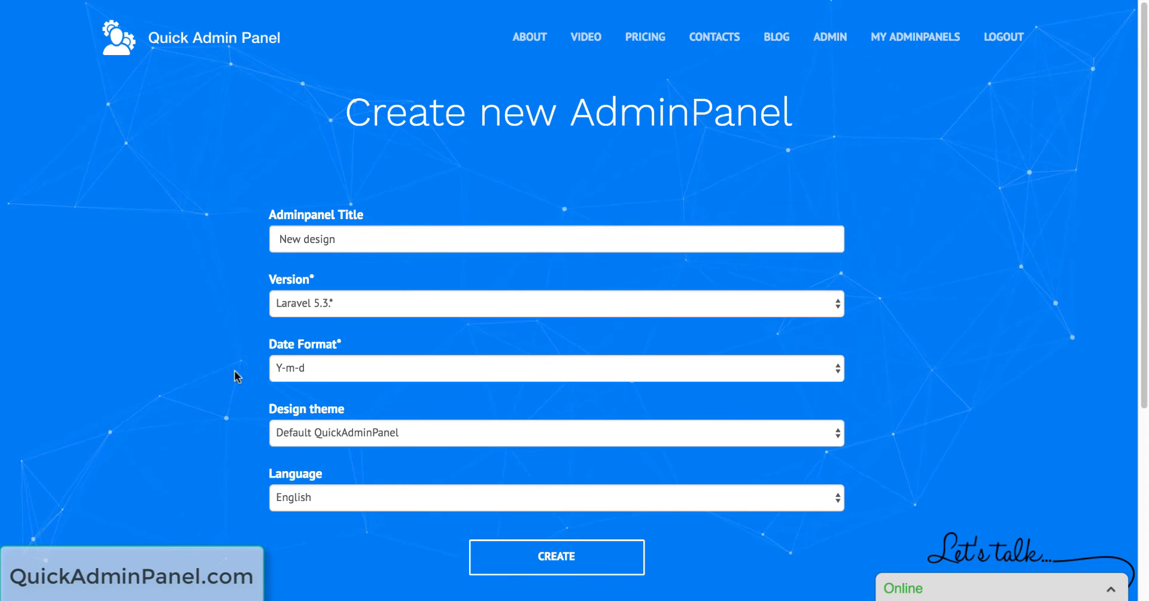
left_click(555, 432)
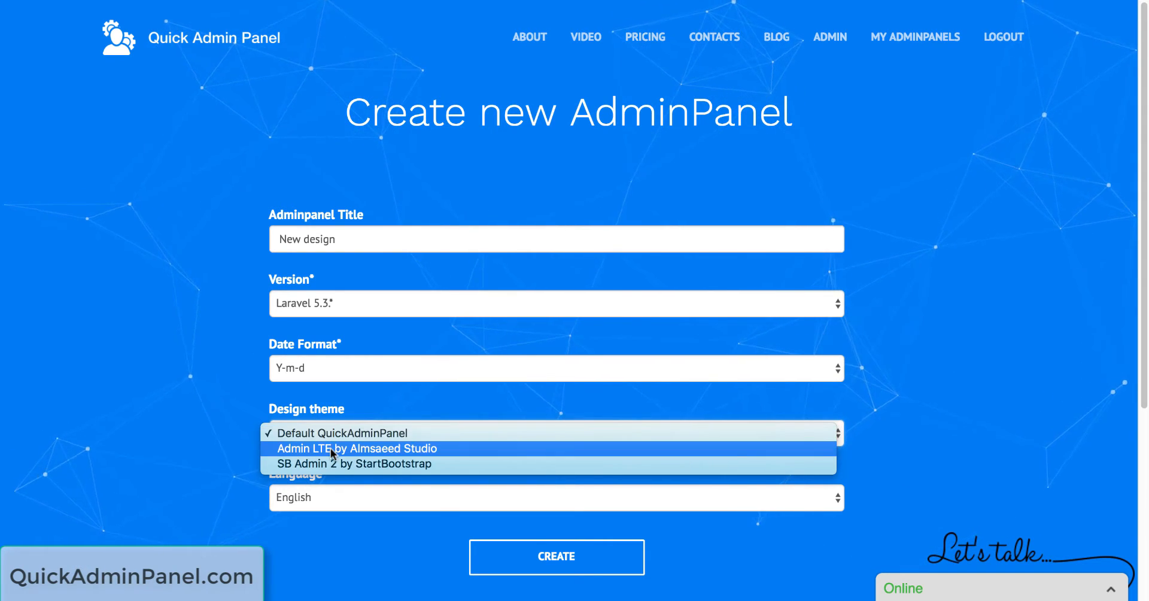
mouse_move(353, 463)
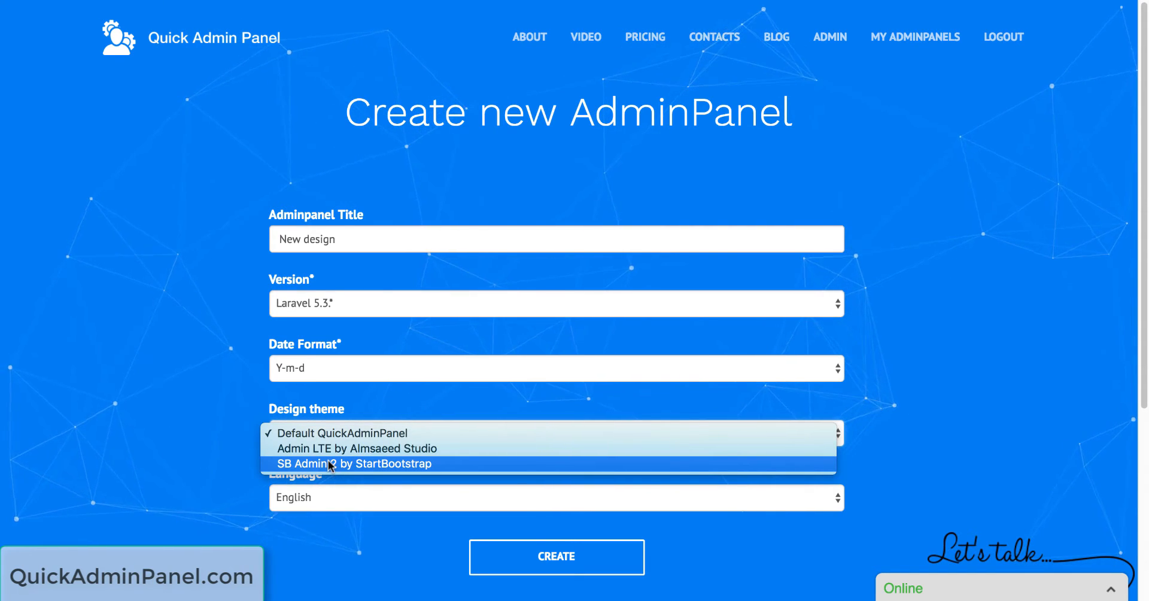
mouse_move(357, 447)
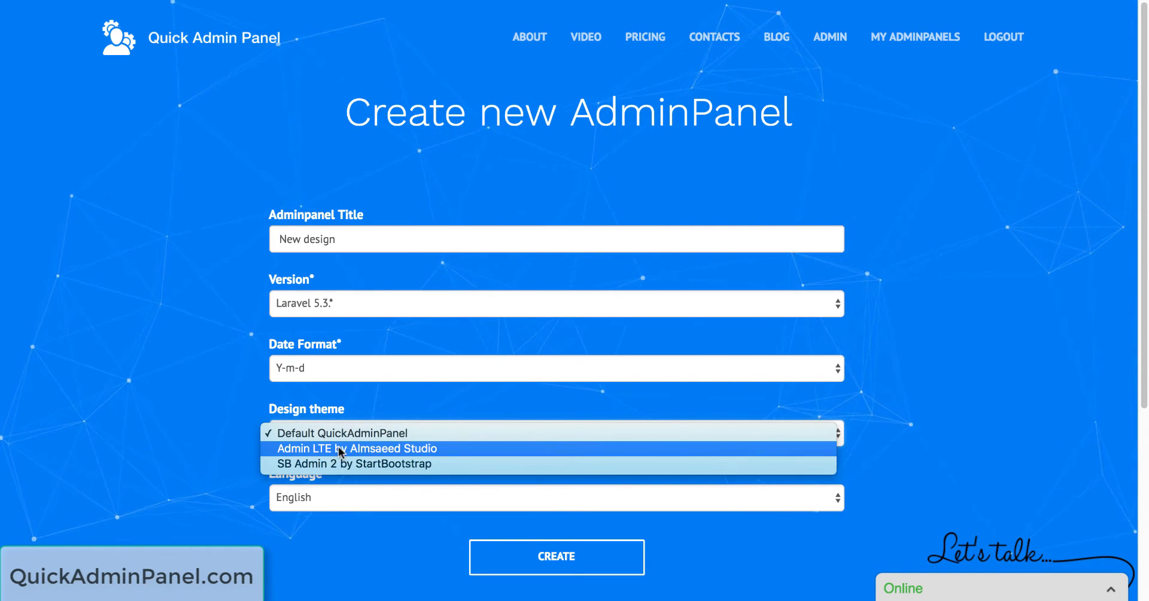
Step: Choose the Admin LTE by Almsaeed Studio theme and create the New design panel
left_click(356, 448)
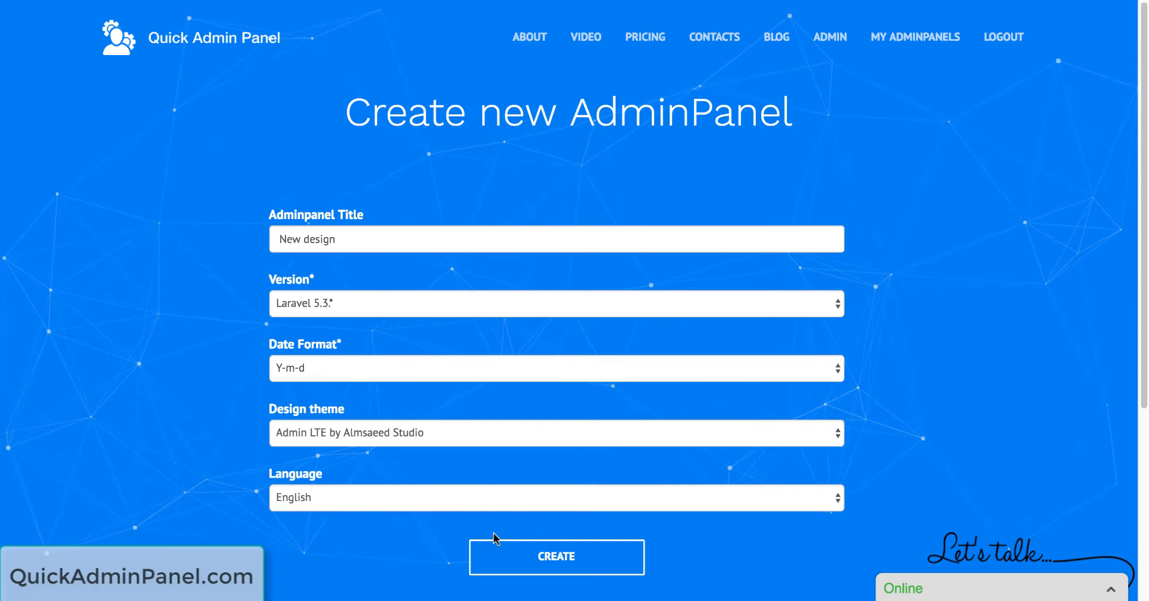
left_click(556, 556)
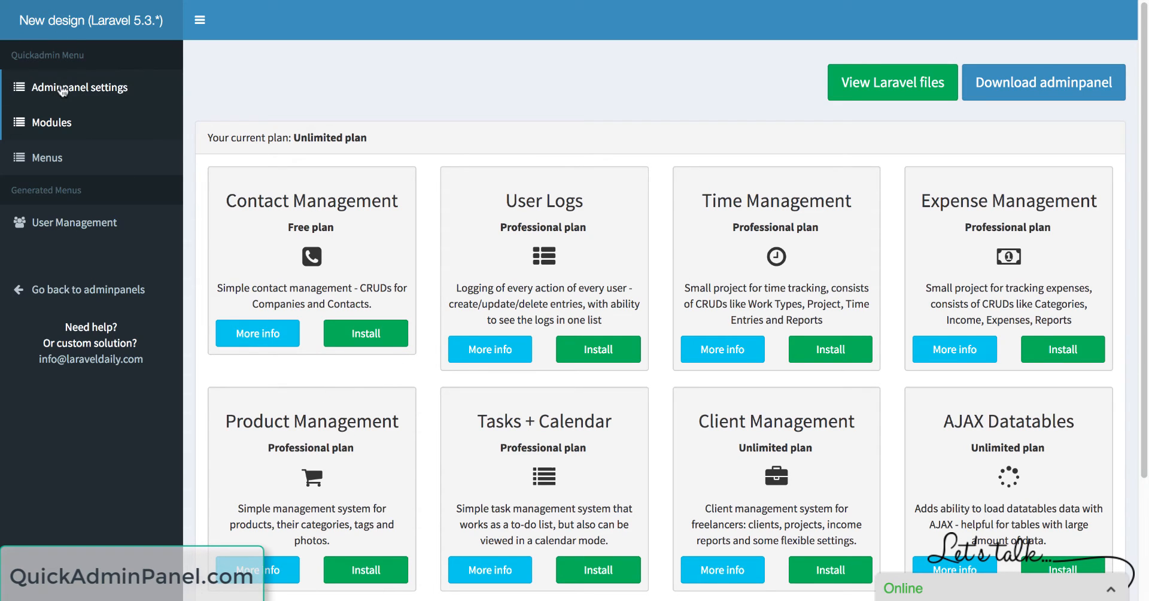
Step: Go to Adminpanel settings for the New design panel from the sidebar
left_click(79, 86)
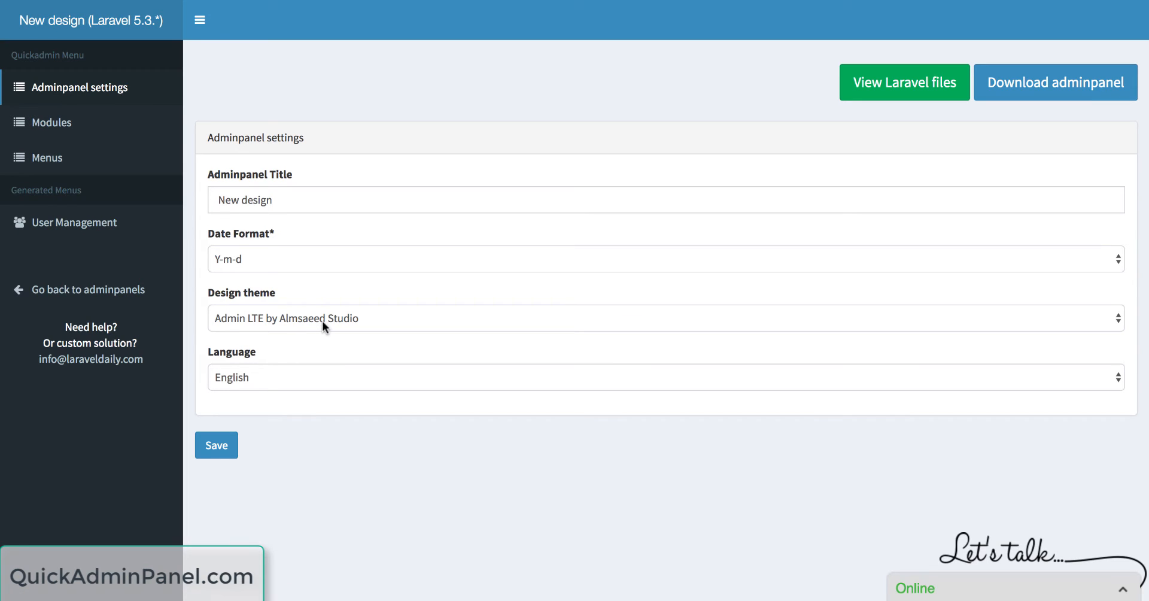
Step: Change the panel's design theme to Default QuickAdminPanel and save
left_click(664, 318)
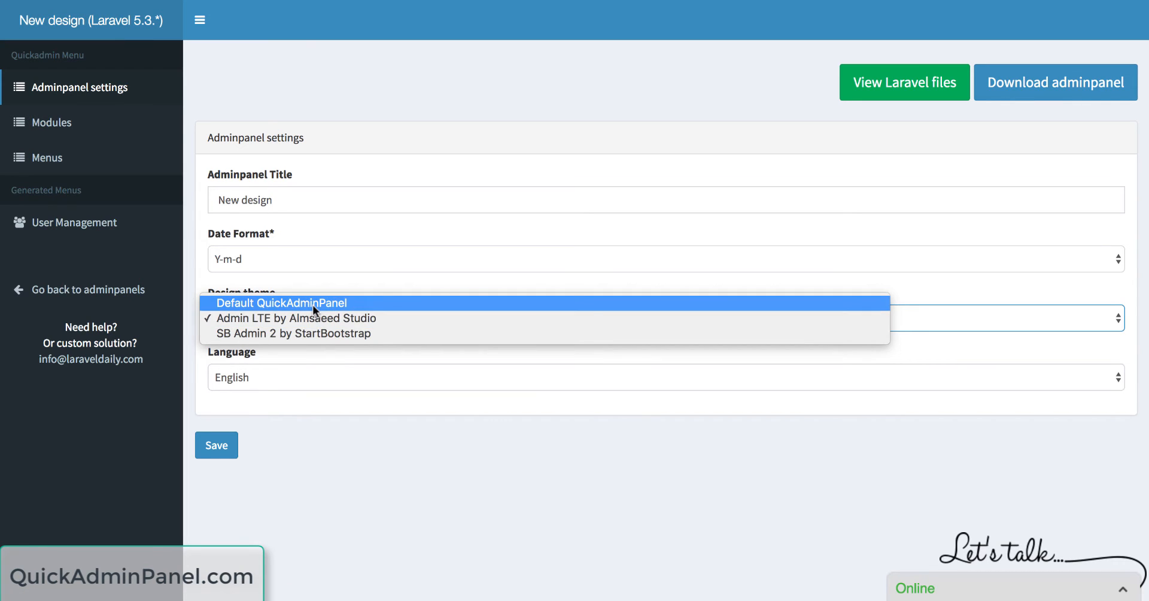
left_click(280, 302)
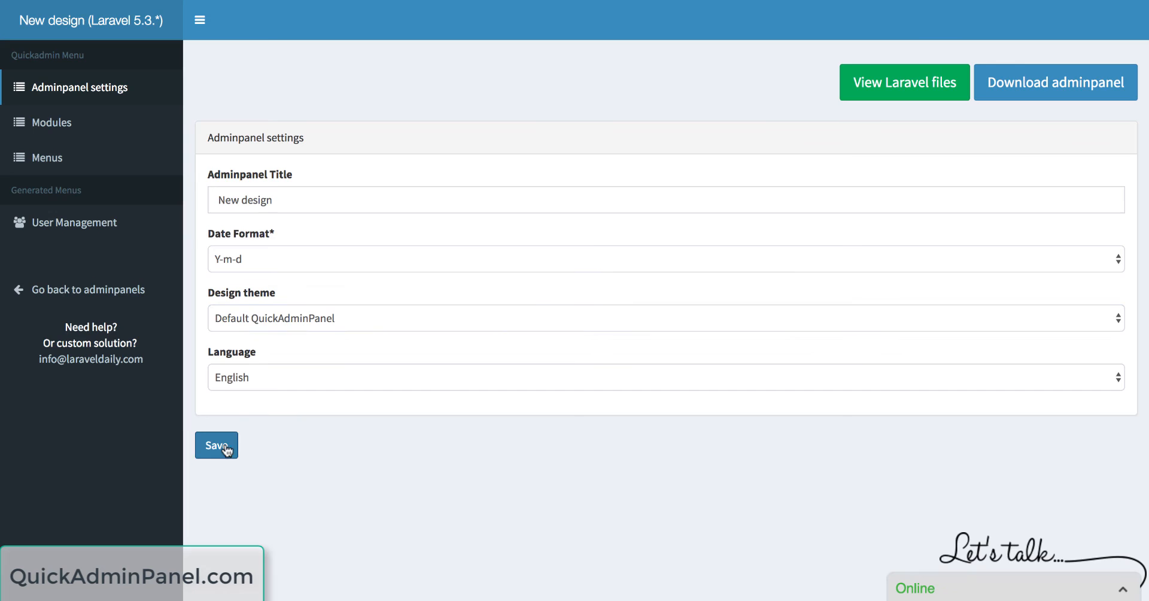
left_click(217, 445)
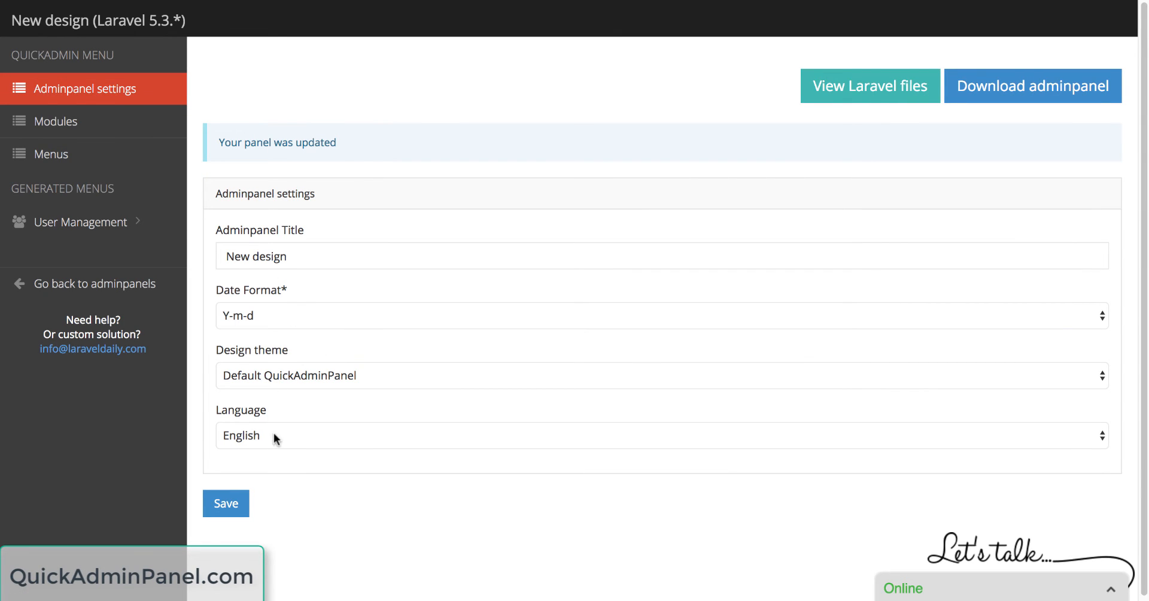
Step: Change the panel's design theme to SB Admin 2 by StartBootstrap and save
left_click(659, 374)
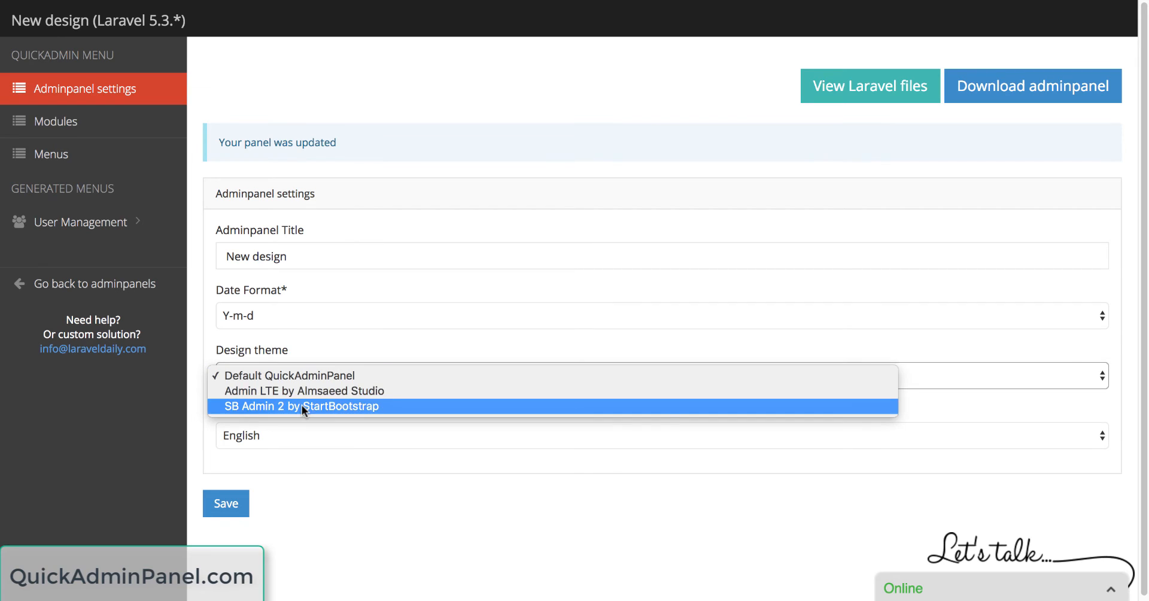
left_click(301, 405)
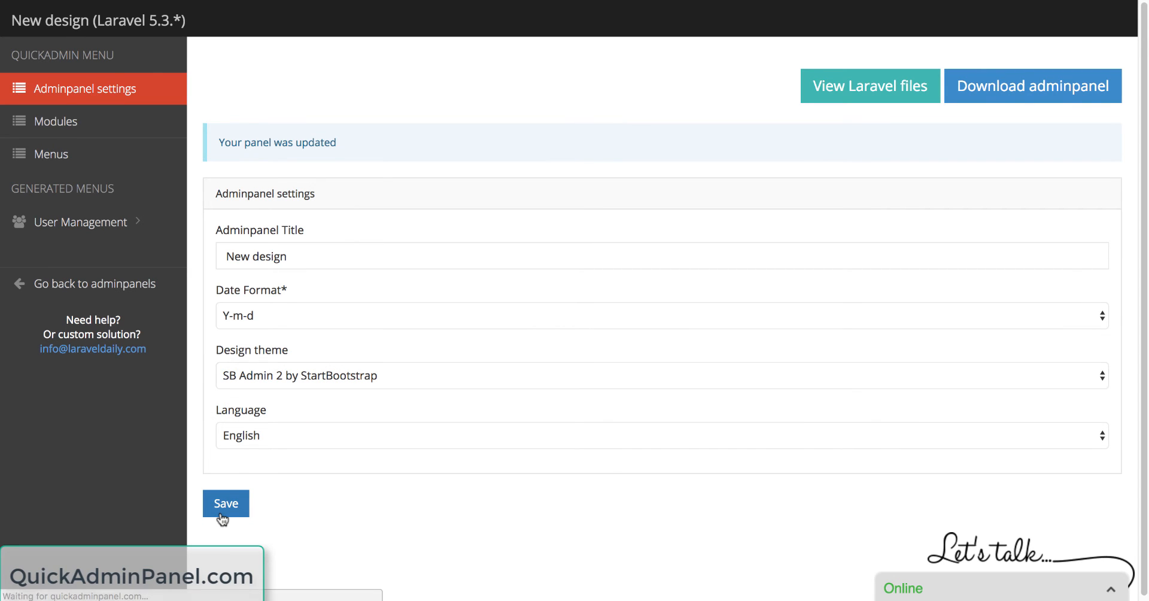
left_click(226, 504)
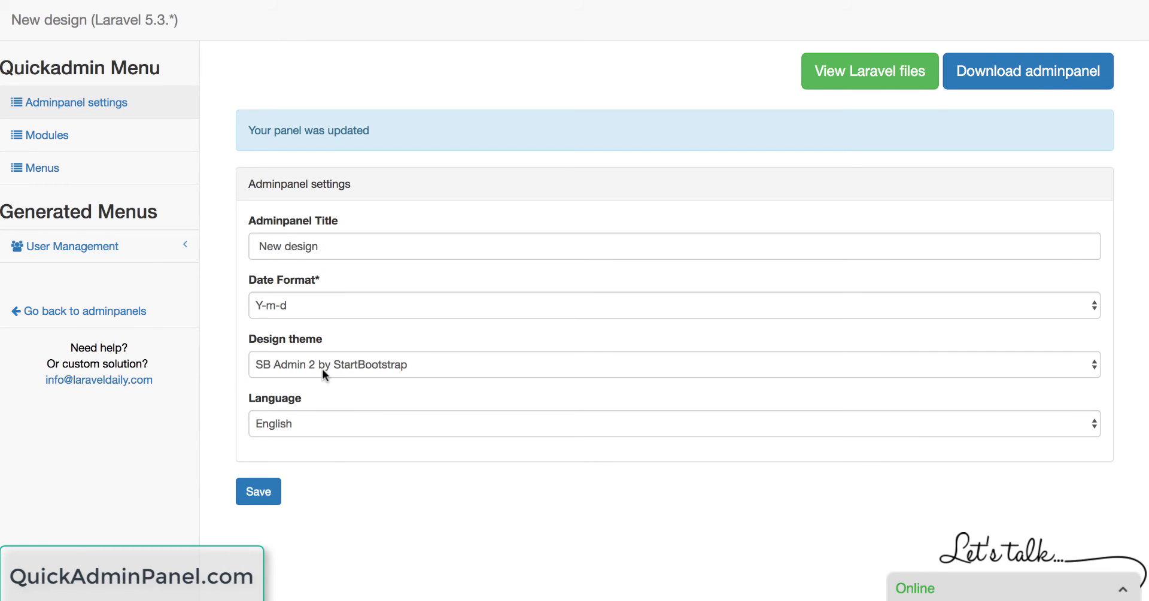
left_click(673, 364)
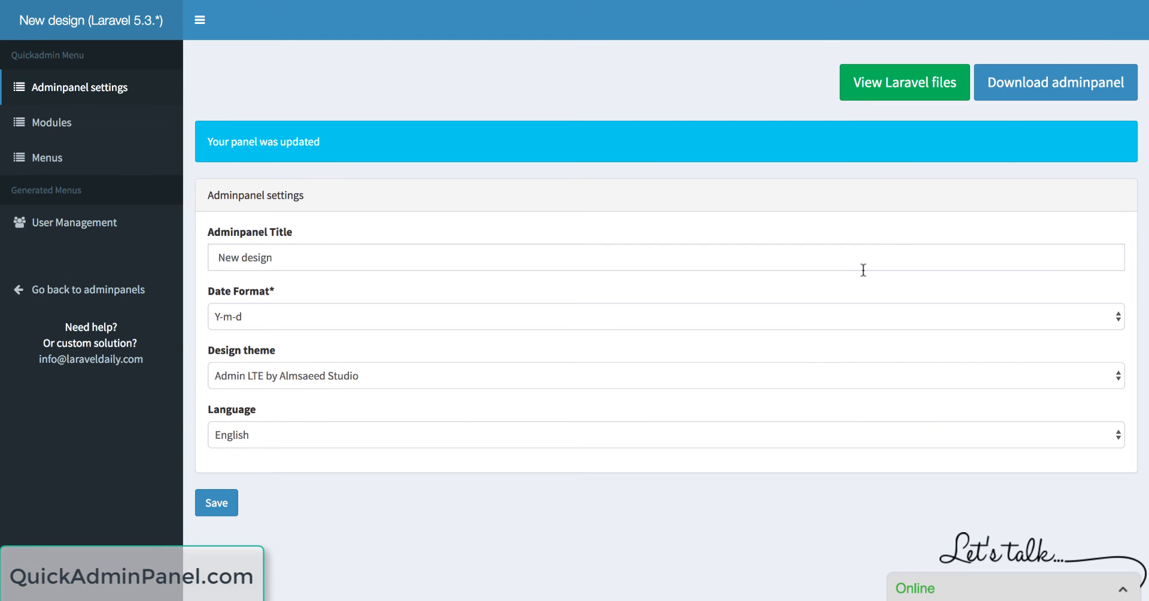
mouse_move(904, 83)
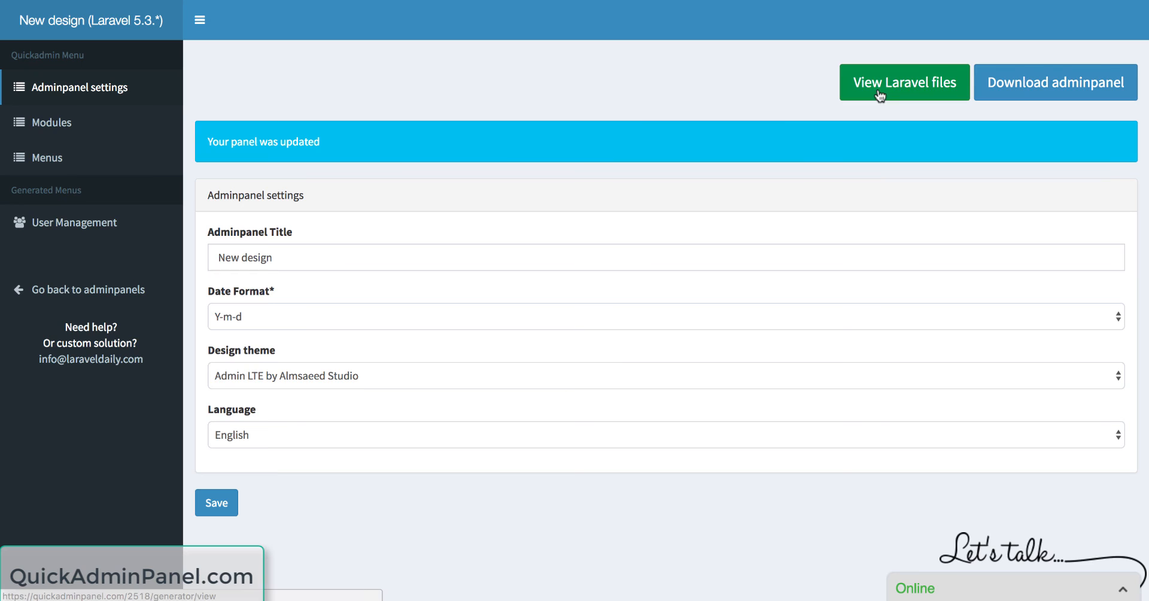
mouse_move(372, 193)
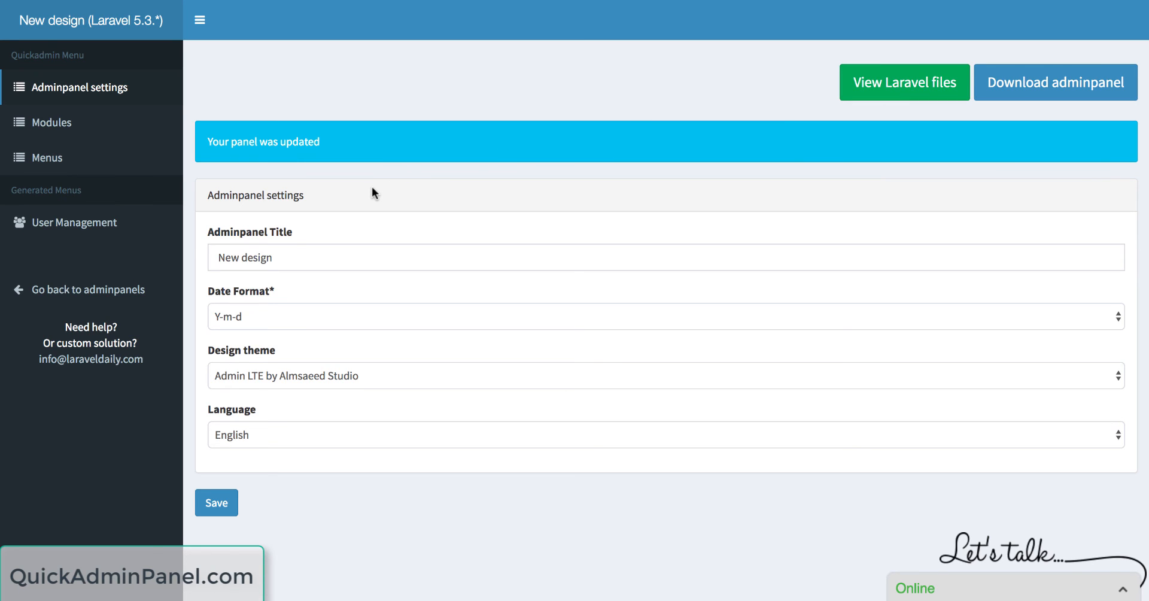